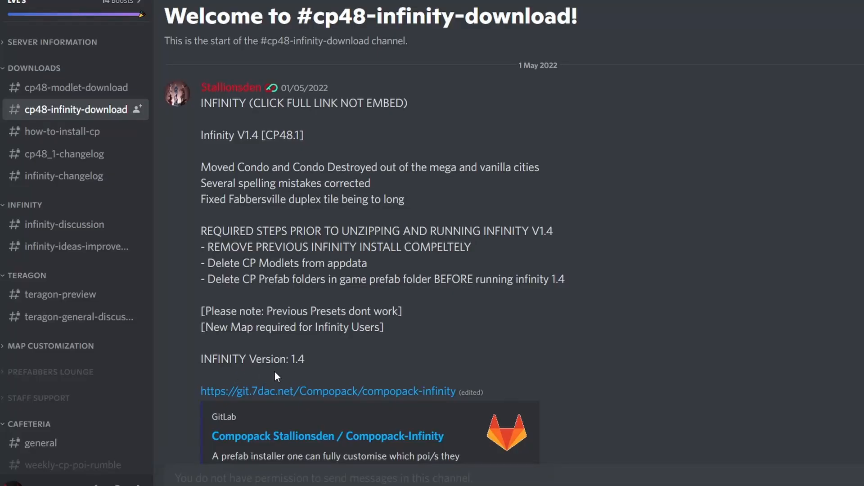
mouse_move(351, 392)
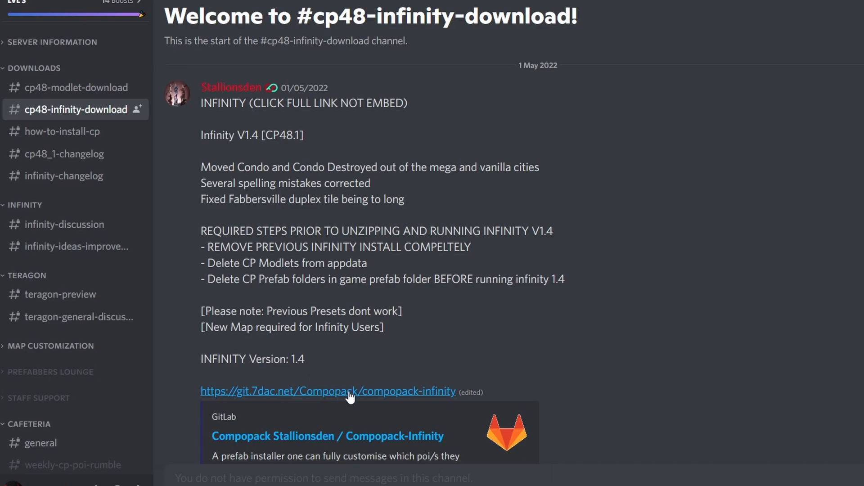
mouse_move(410, 396)
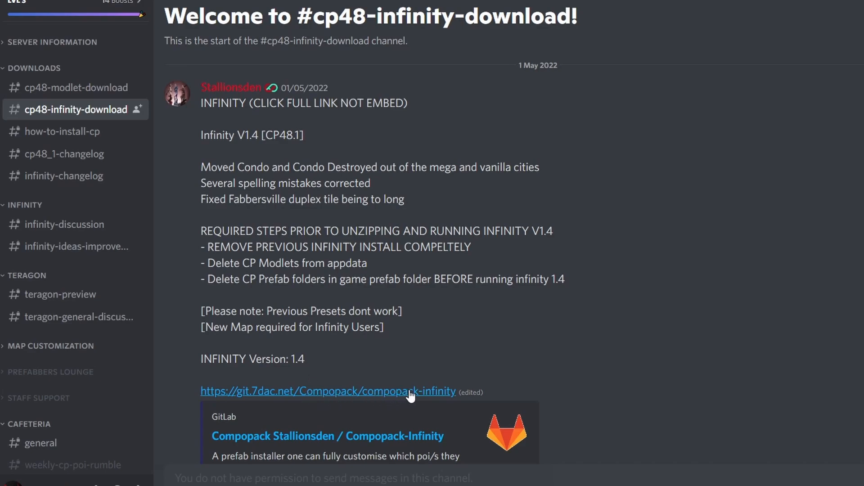
mouse_move(374, 395)
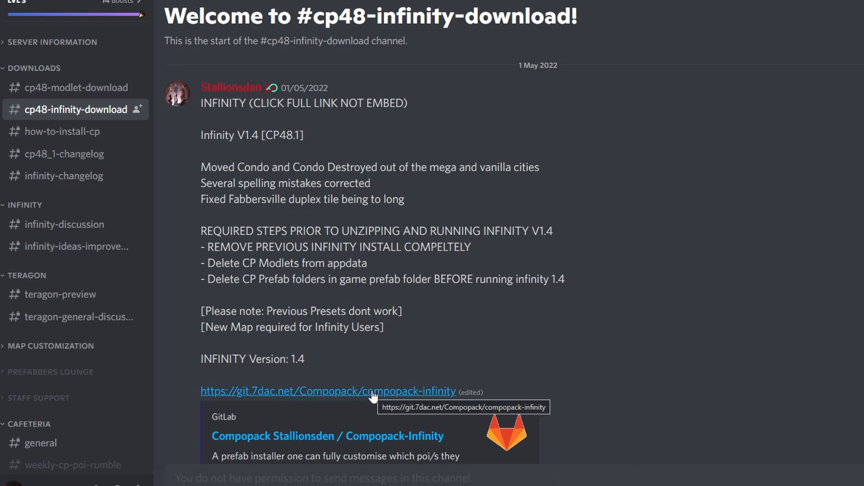
- Reach the GitLab Compopack-Infinity project page offering the Infinity_1.4.zip download
left_click(328, 391)
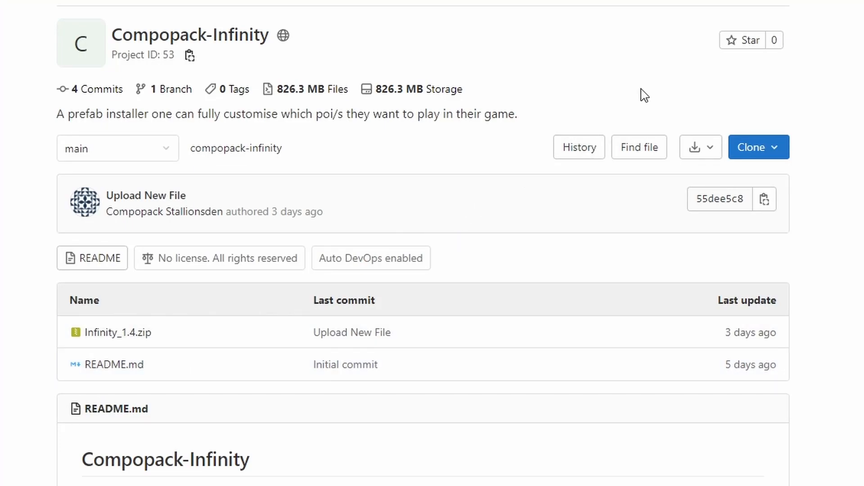
mouse_move(689, 108)
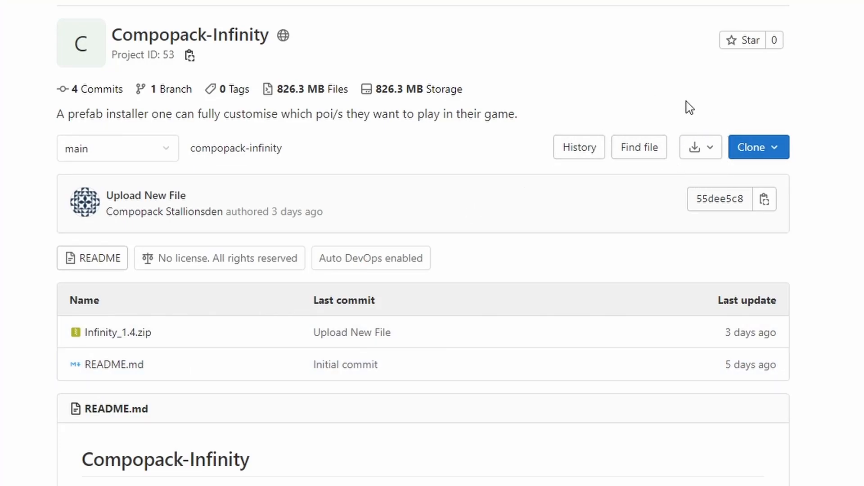
left_click(701, 146)
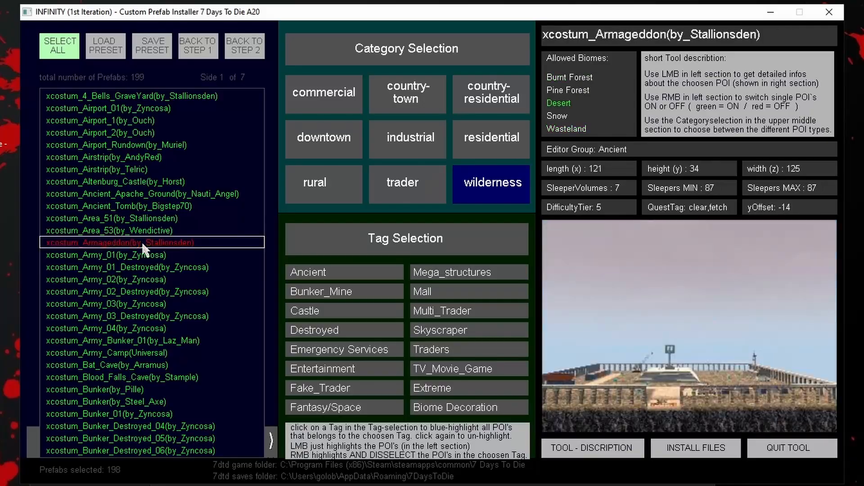
- Inspect the Armageddon prefab in the installer list, then move to 7 Days to Die's Generate World screen
left_click(110, 218)
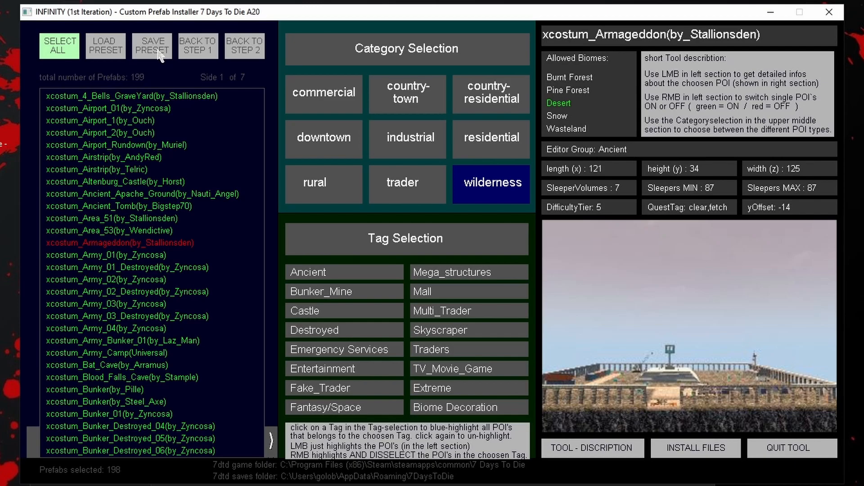
left_click(152, 45)
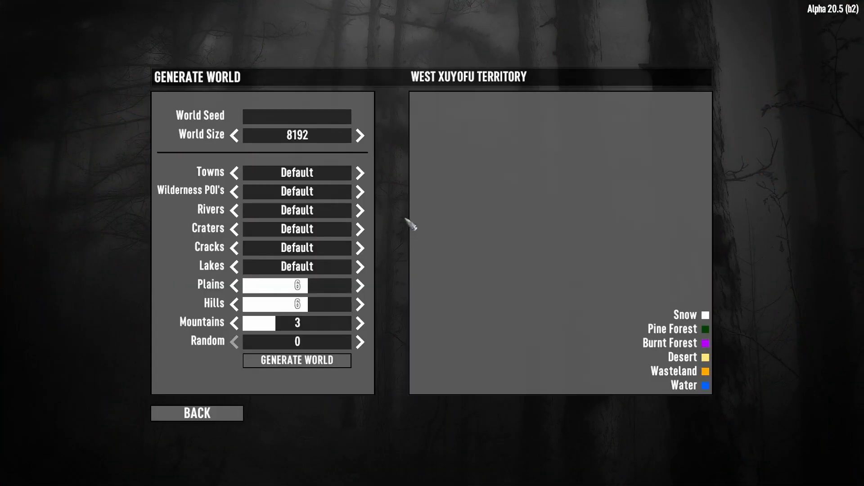
mouse_move(389, 236)
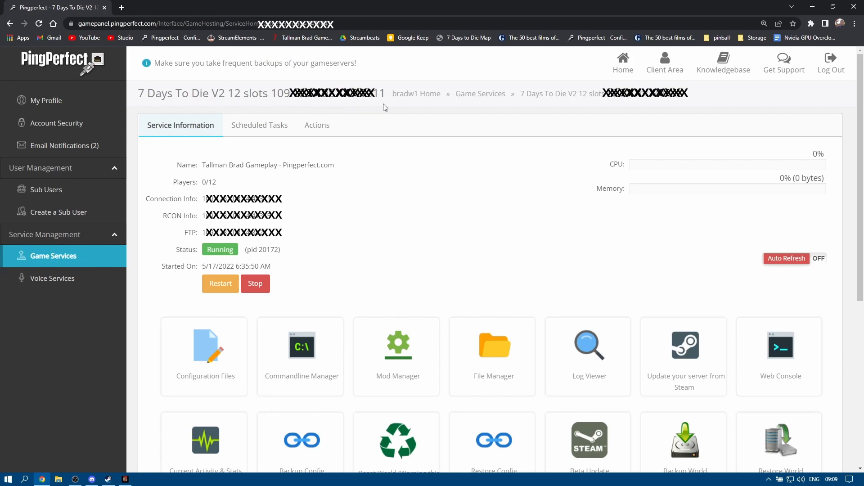
mouse_move(278, 111)
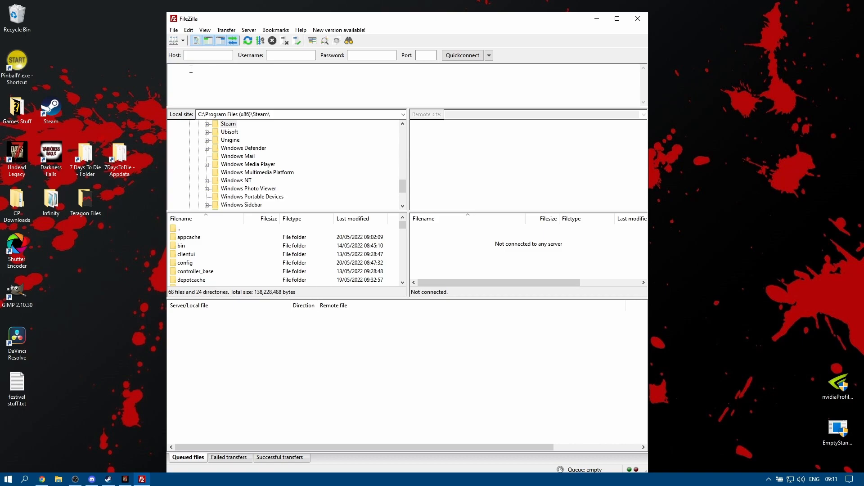
mouse_move(227, 65)
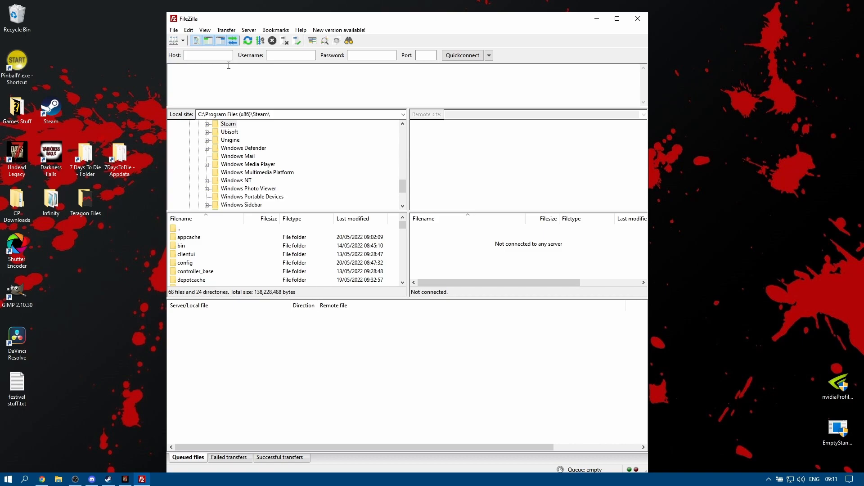
mouse_move(407, 67)
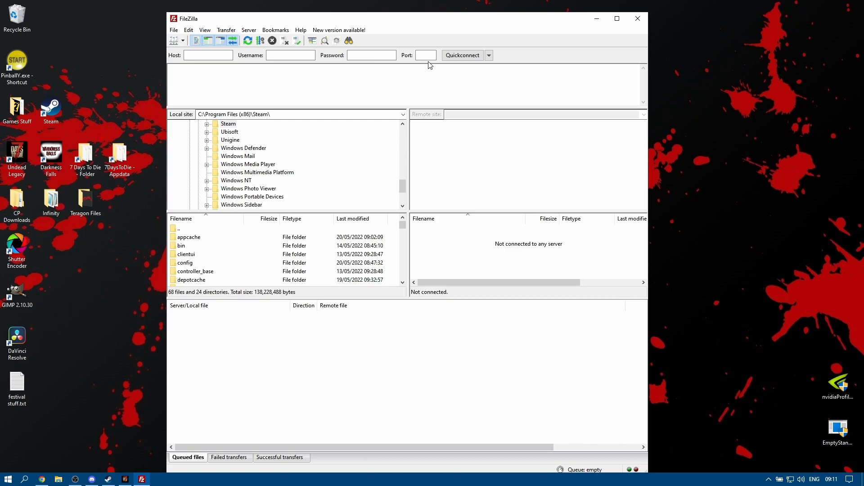
- Fill in the server's Host, Username, Password and Port in the Quickconnect bar
left_click(462, 55)
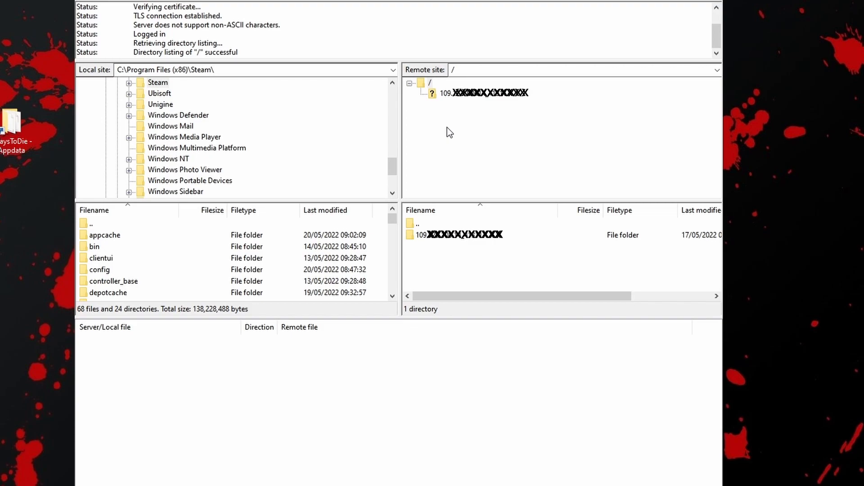
mouse_move(438, 100)
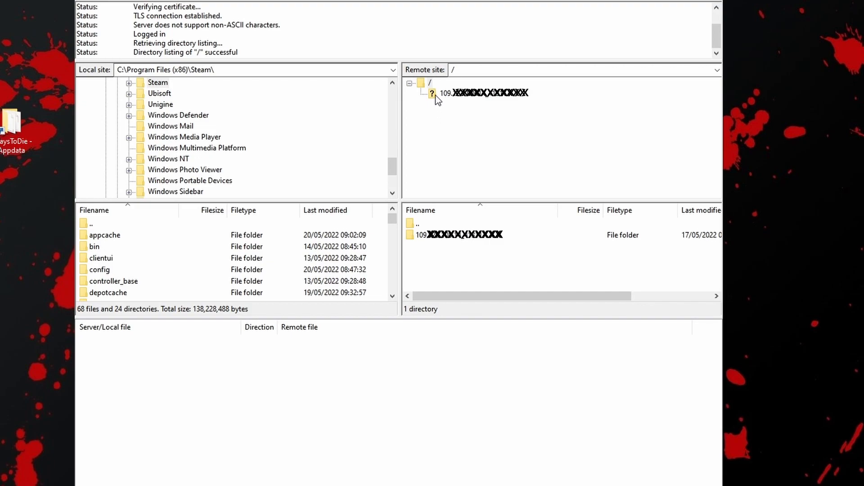
- Expand the connected server's root folder to reveal its Worlds directory
left_click(433, 93)
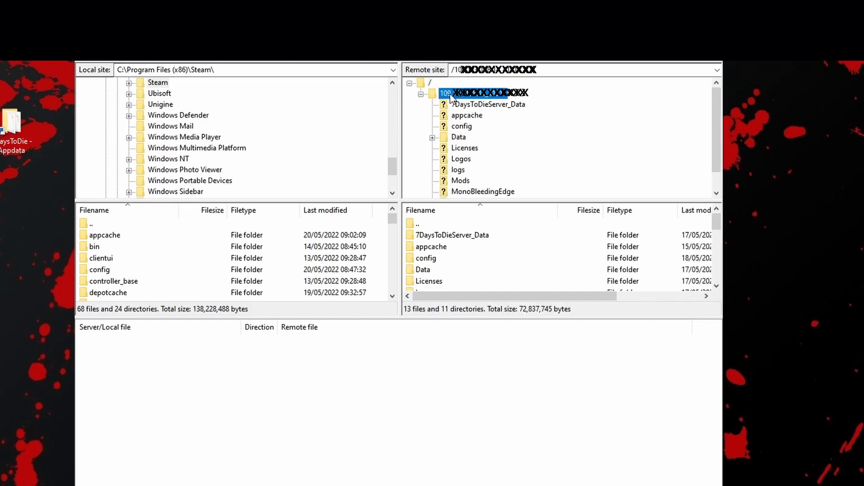
mouse_move(491, 102)
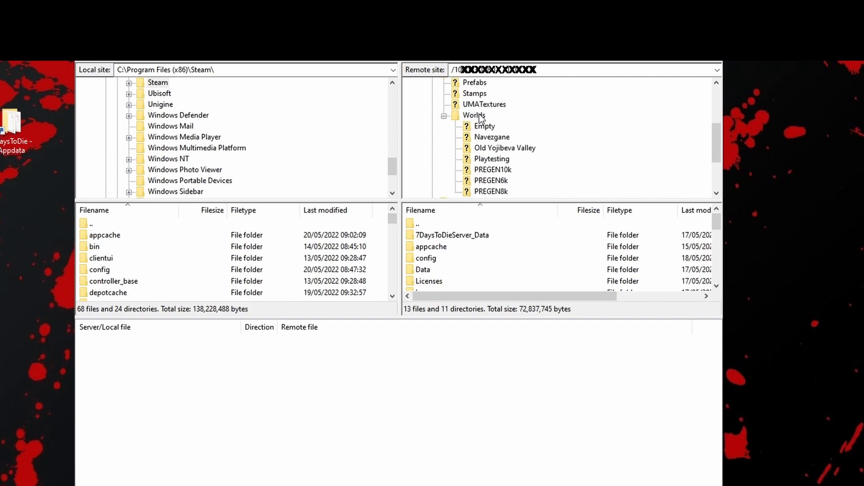
mouse_move(492, 167)
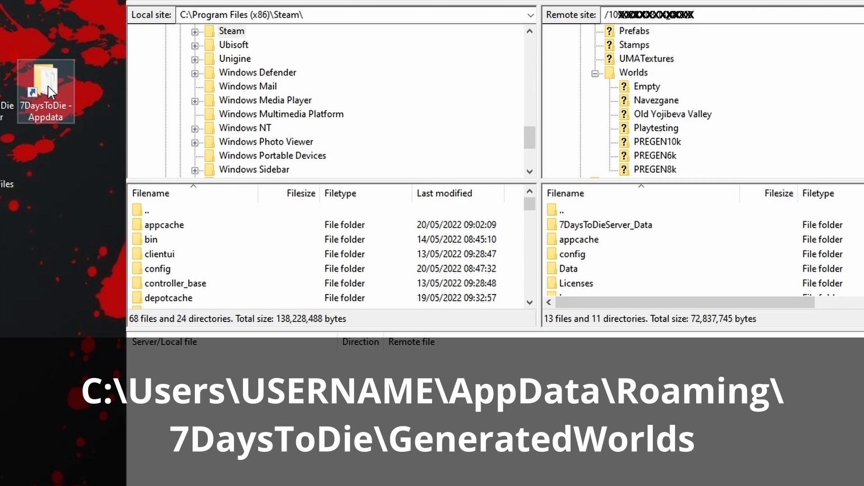
- Upload the Old Yojibeva Valley world from GeneratedWorlds to the server's Worlds folder
double_click(45, 90)
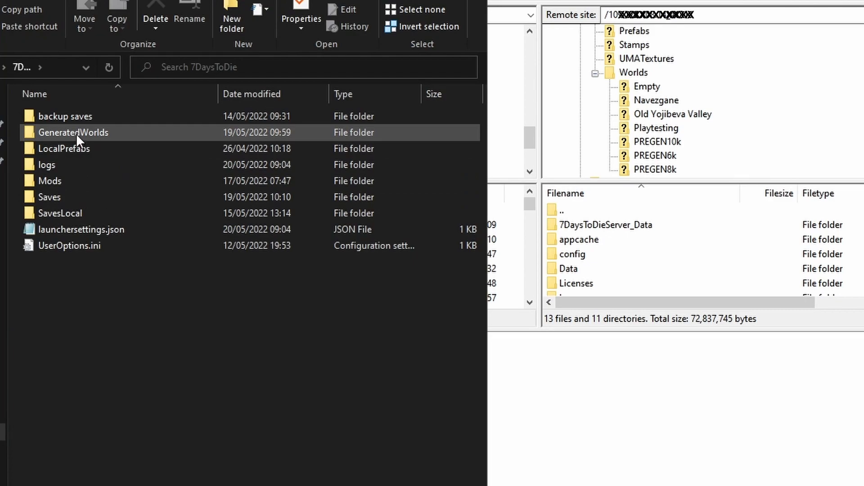
double_click(72, 132)
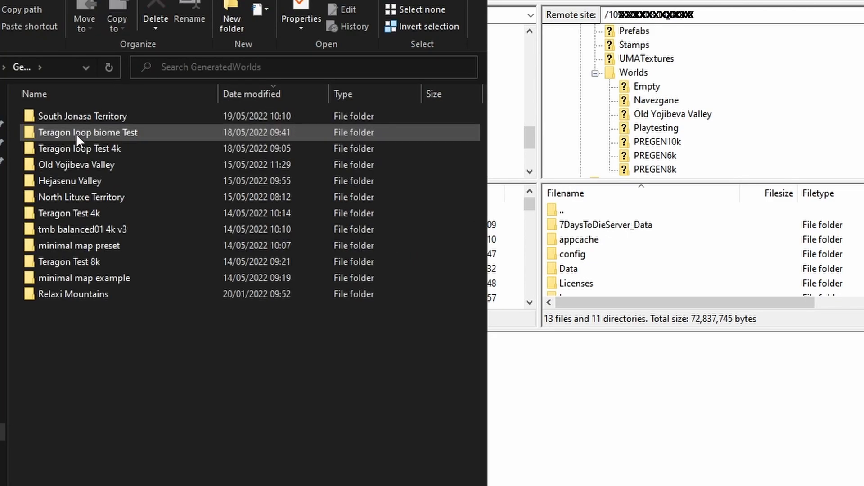
left_click(76, 164)
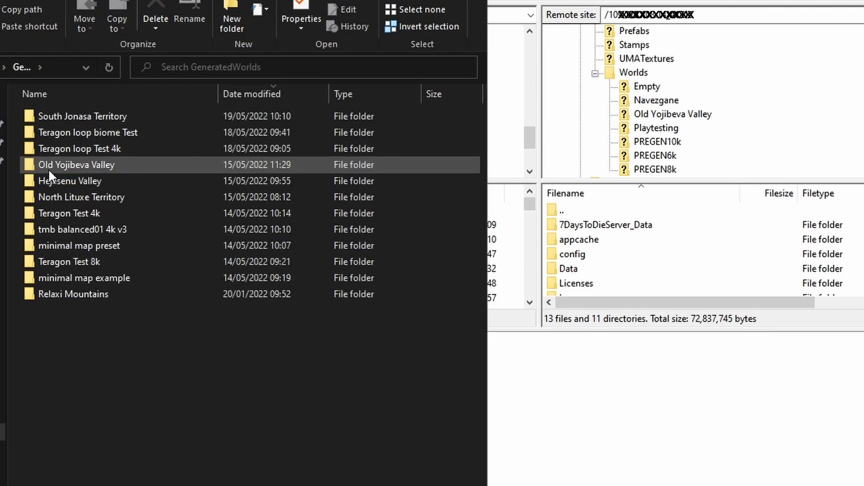
mouse_move(76, 164)
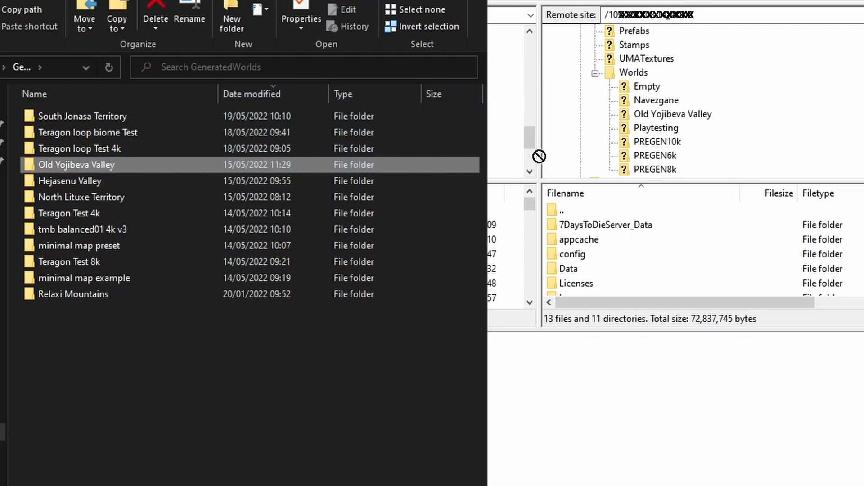
left_click_drag(76, 164, 728, 72)
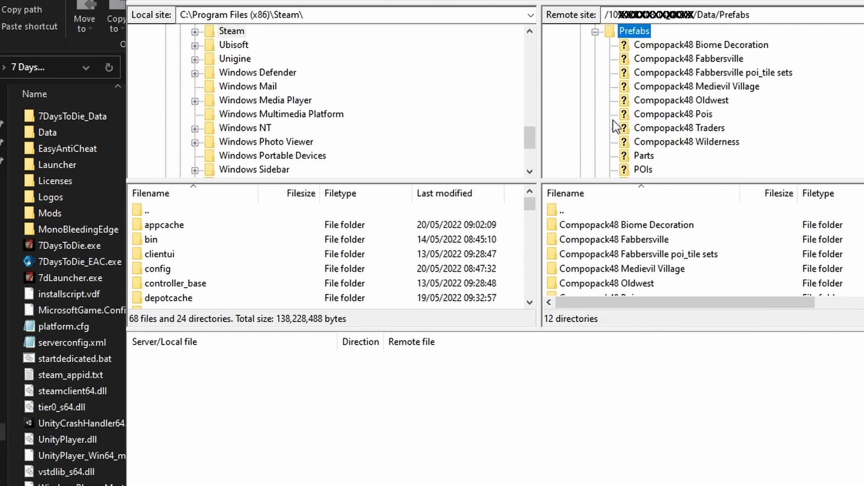
mouse_move(405, 134)
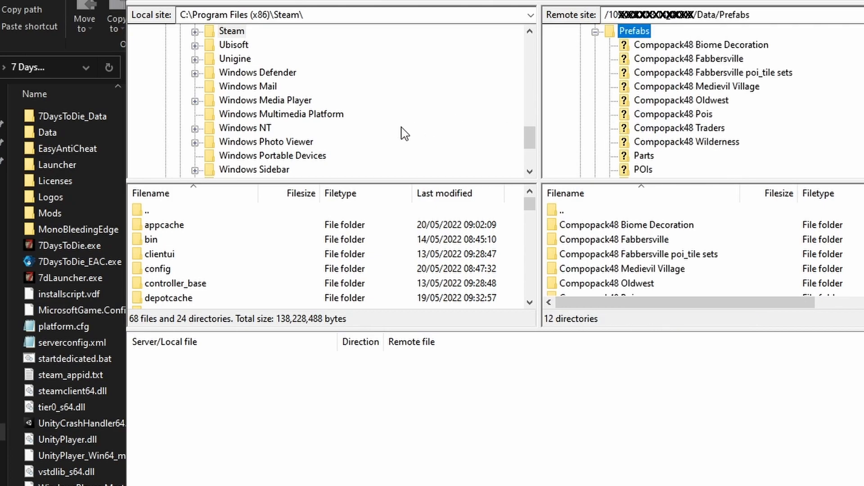
- Reveal the server's Data/Prefabs folder with its Compopack48 prefab folders
left_click(70, 245)
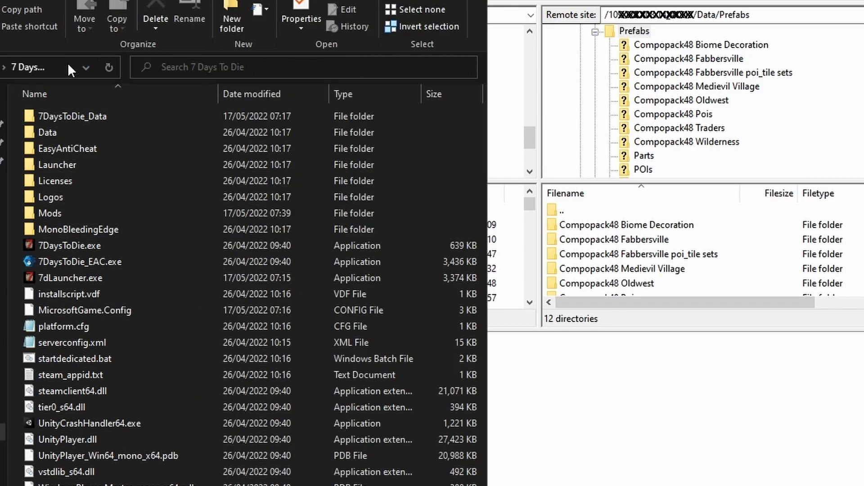
- Navigate into the local game's Data\Prefabs folder
left_click(55, 181)
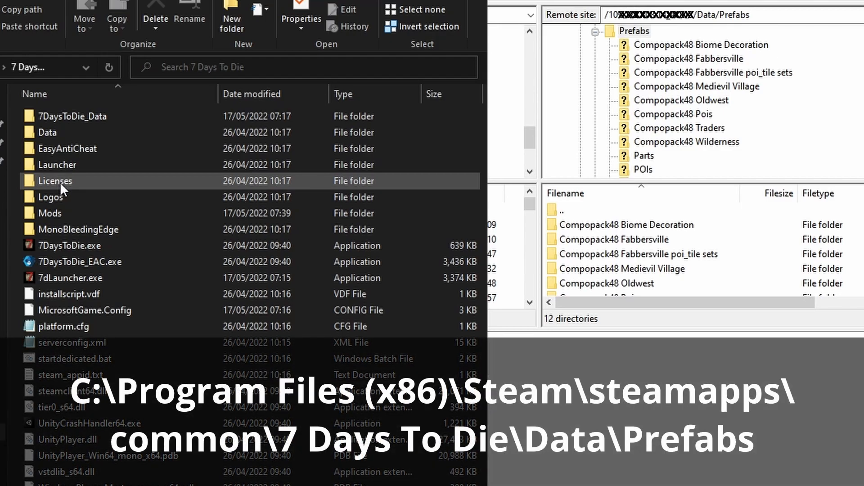
left_click(48, 132)
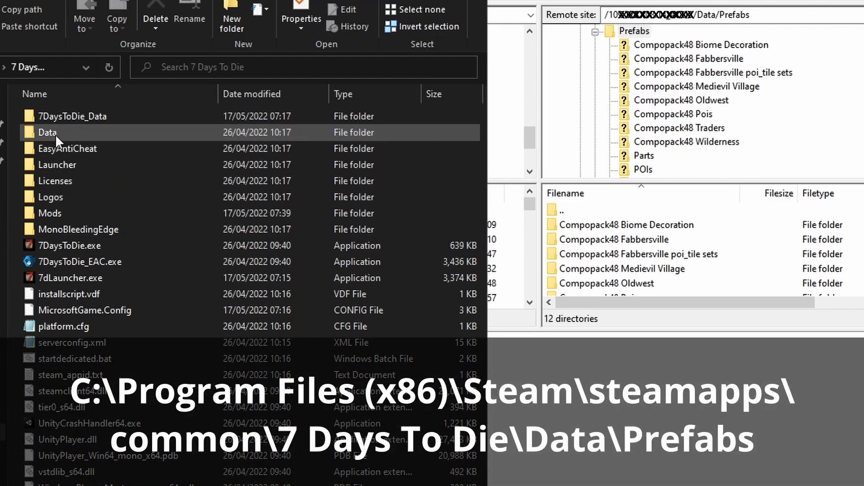
double_click(47, 132)
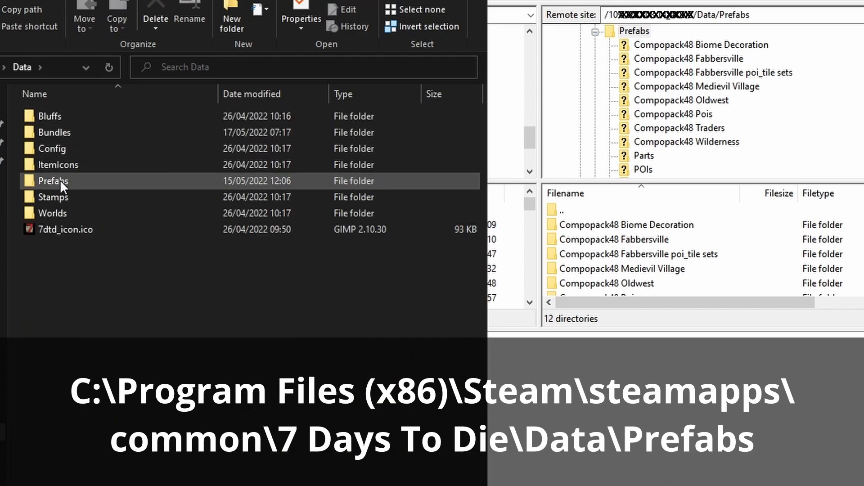
double_click(53, 181)
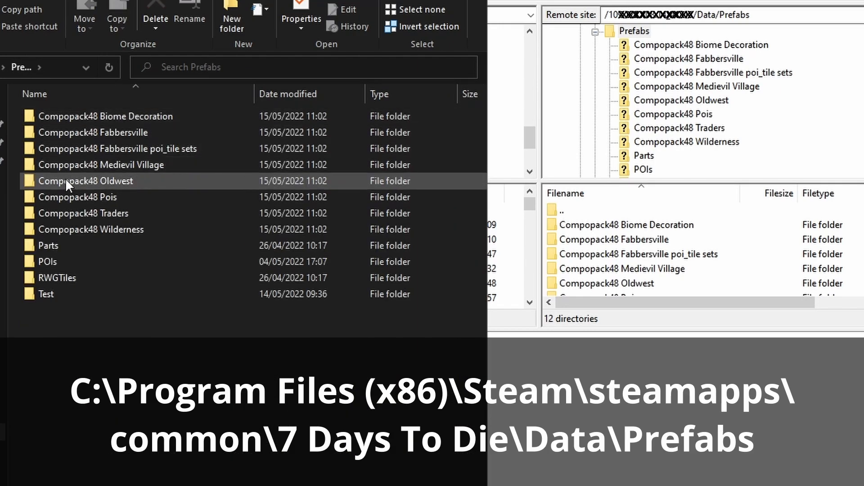
- Select every Compopack48 prefab folder through Wilderness for upload
left_click(101, 164)
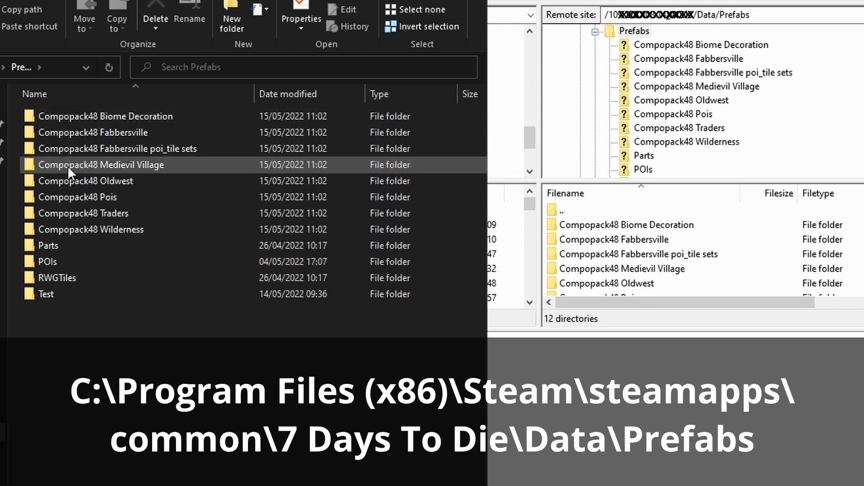
left_click(91, 230)
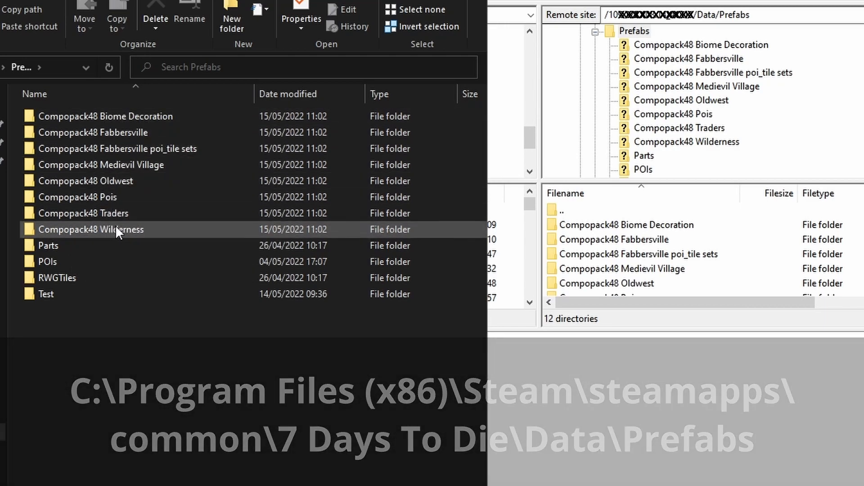
left_click(106, 116)
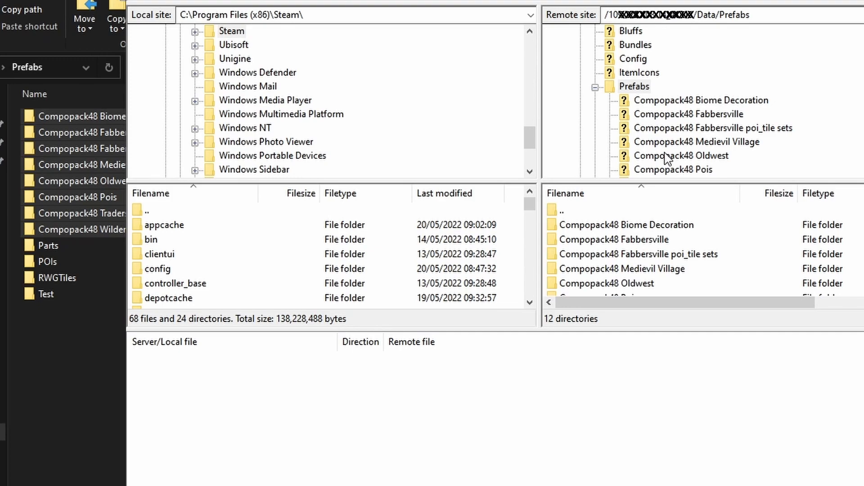
mouse_move(667, 160)
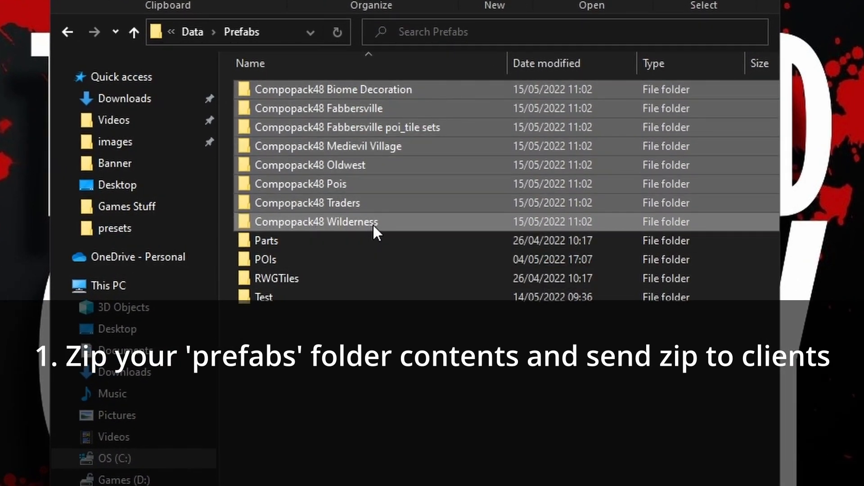
mouse_move(374, 226)
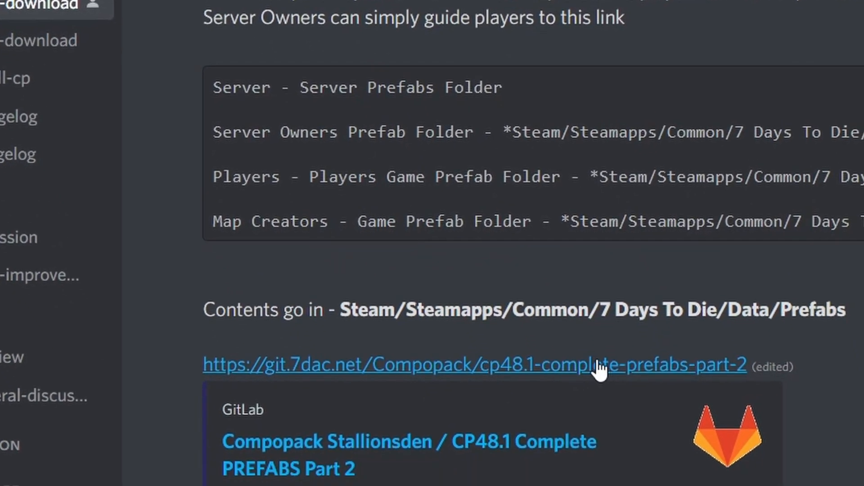
- Scroll the Discord channel to the CP48.1 Prefabs Part 2 link and Data/Prefabs install instructions
scroll("down", 3)
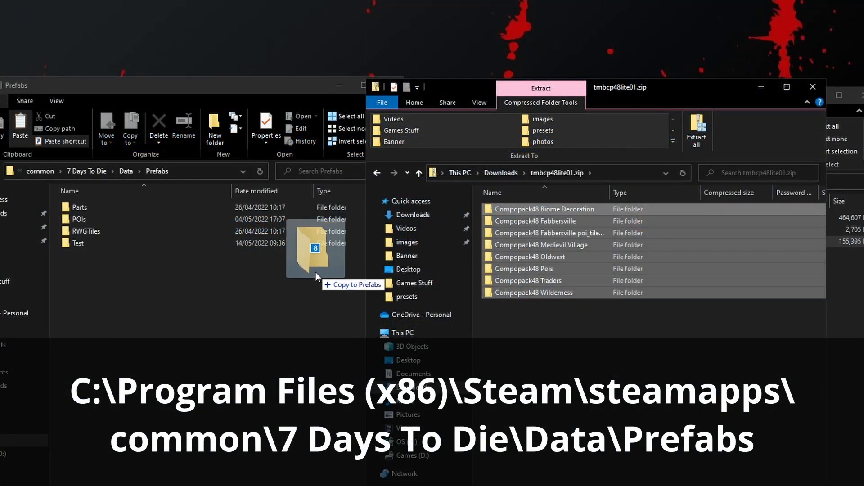
- Drag the eight Compopack48 folders from tmbcp48lite01.zip into the game's Data\Prefabs folder
left_click_drag(316, 251, 316, 251)
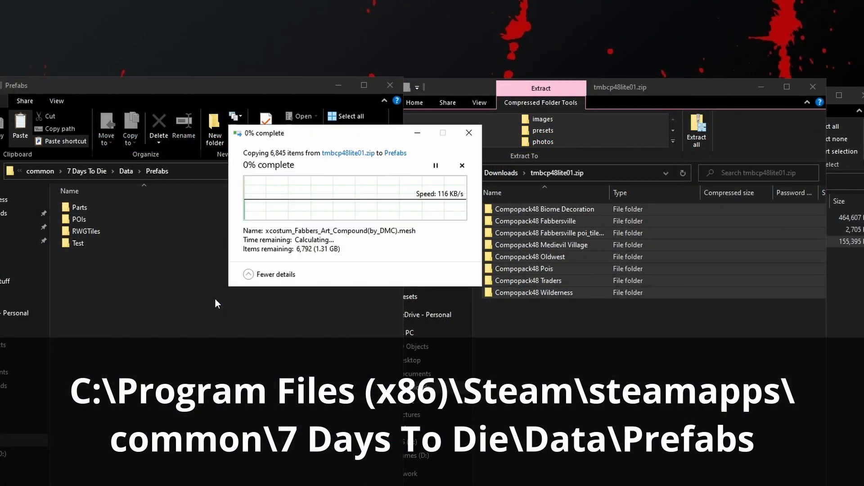